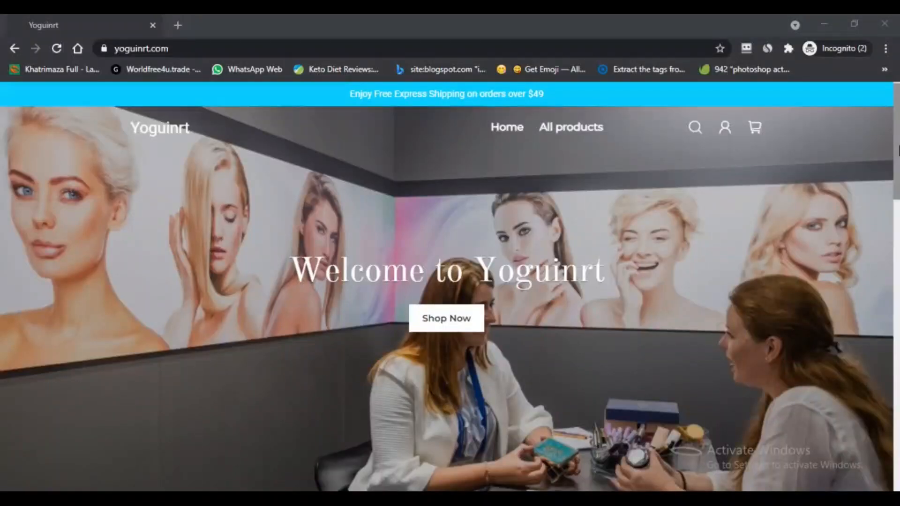
Step: Scroll down the homepage to the featured Ceramic Tourmaline Ionic Flat Iron Hair Straightener at USD $32.99
scroll("down", 3)
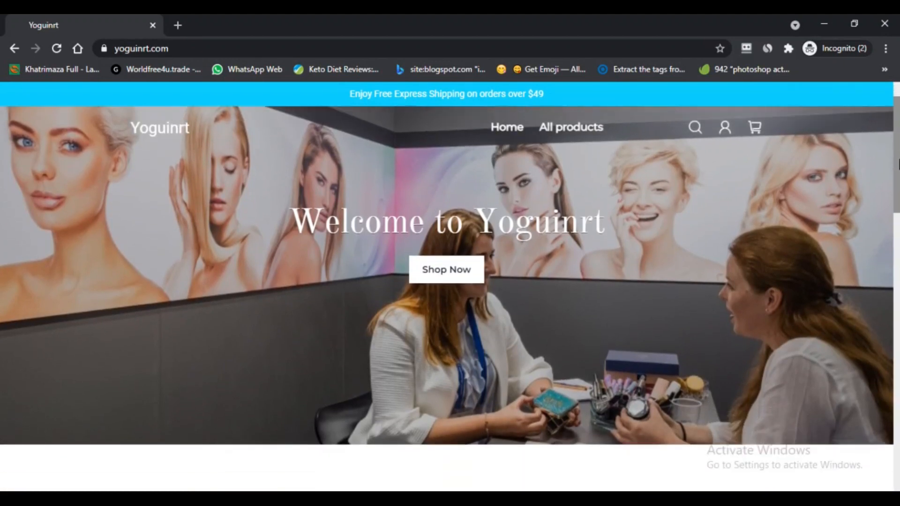
scroll("down", 3)
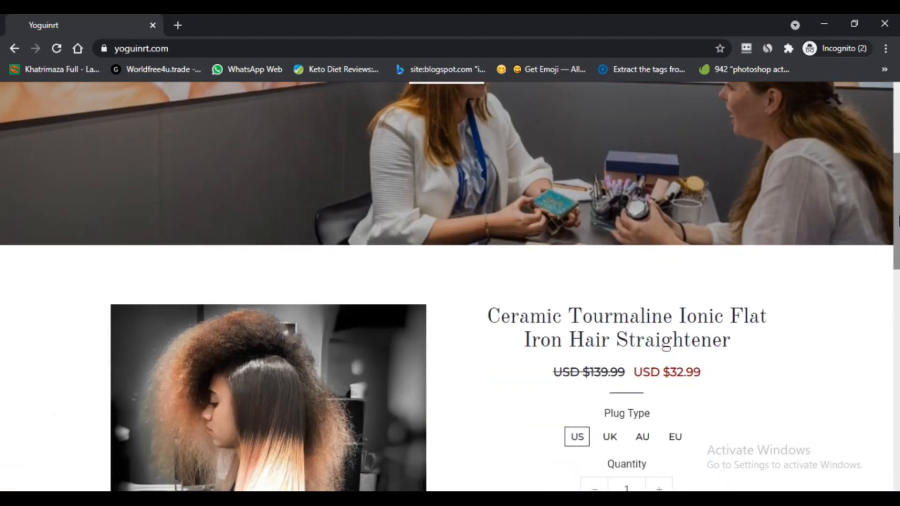
scroll("down", 3)
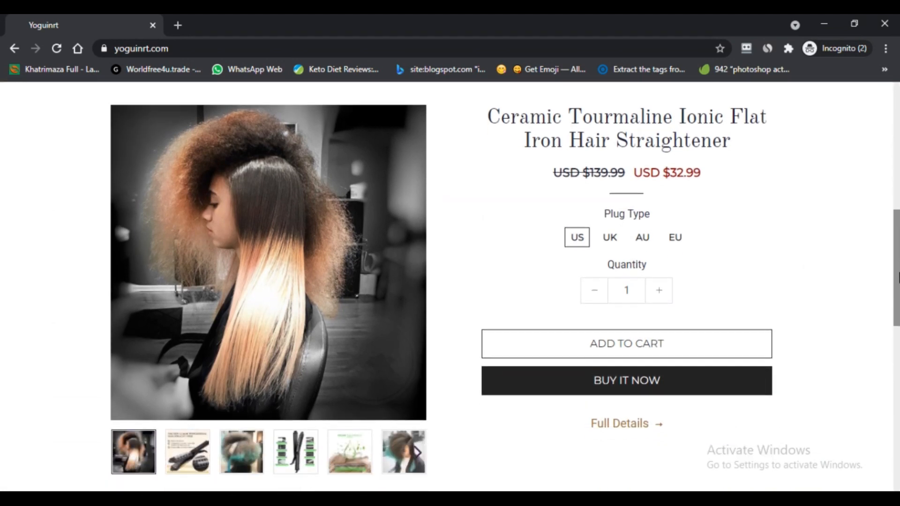
scroll("down", 3)
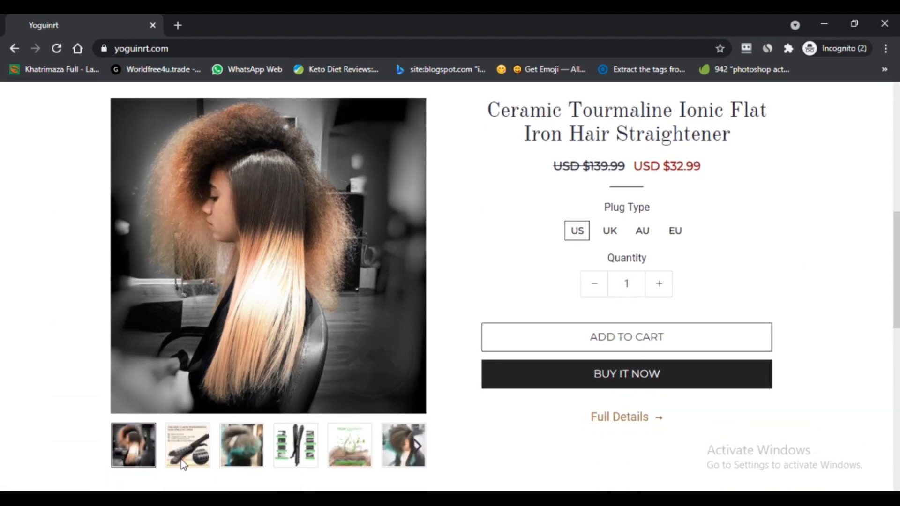
Step: Browse the straightener's gallery photos: professional straightener, blue-tipped curls, steam conditioner, straight bob, scissor handle
left_click(188, 444)
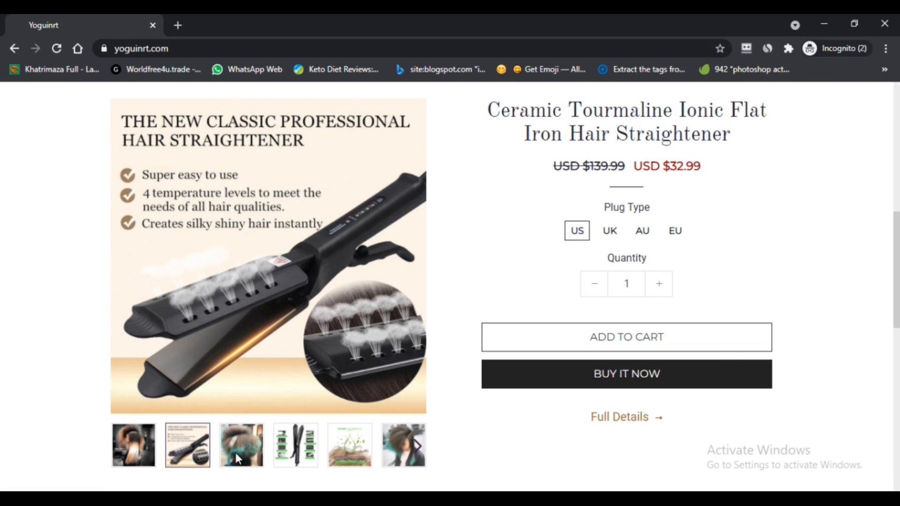
left_click(241, 444)
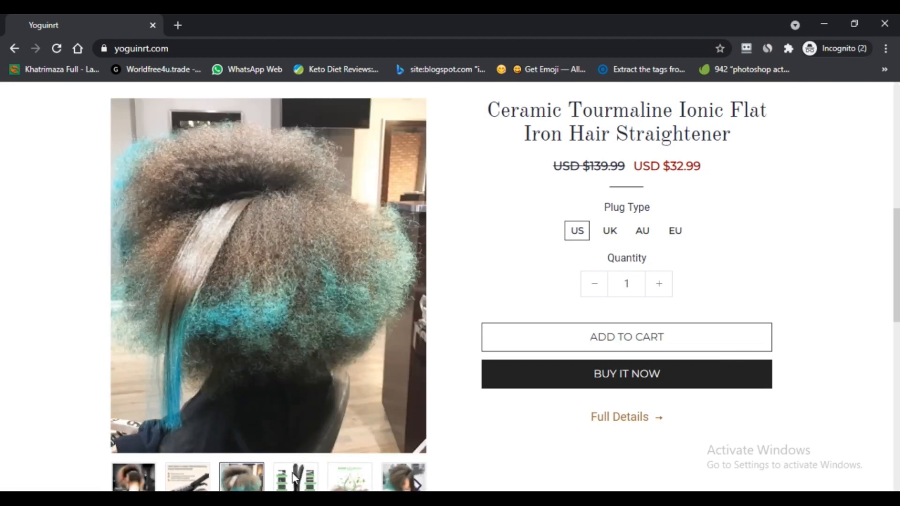
left_click(349, 445)
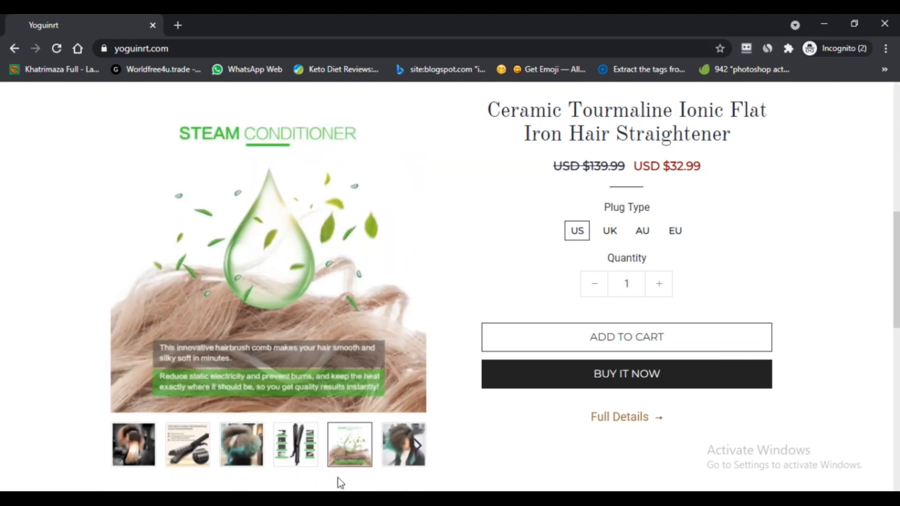
left_click(403, 444)
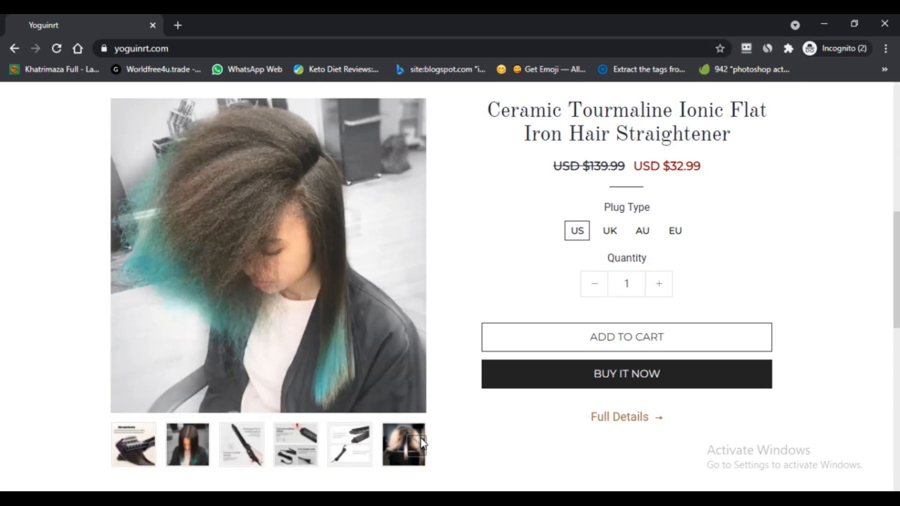
left_click(187, 445)
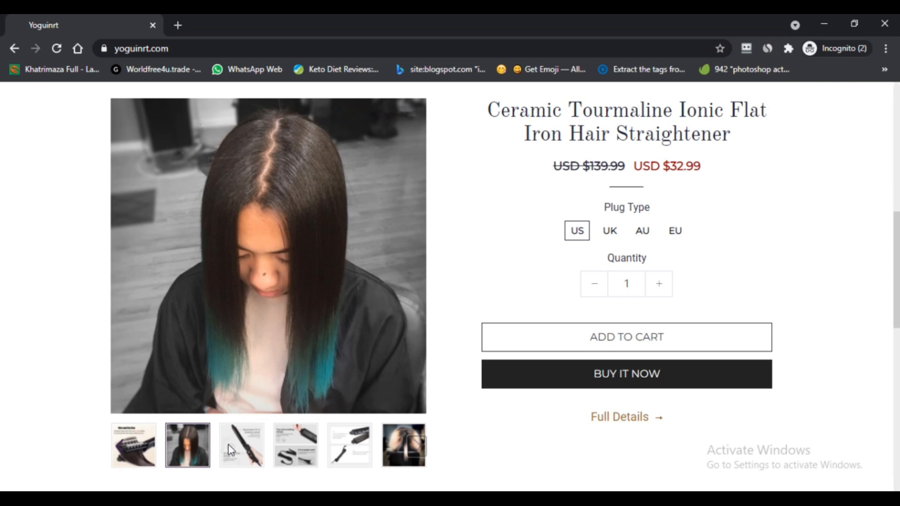
left_click(241, 444)
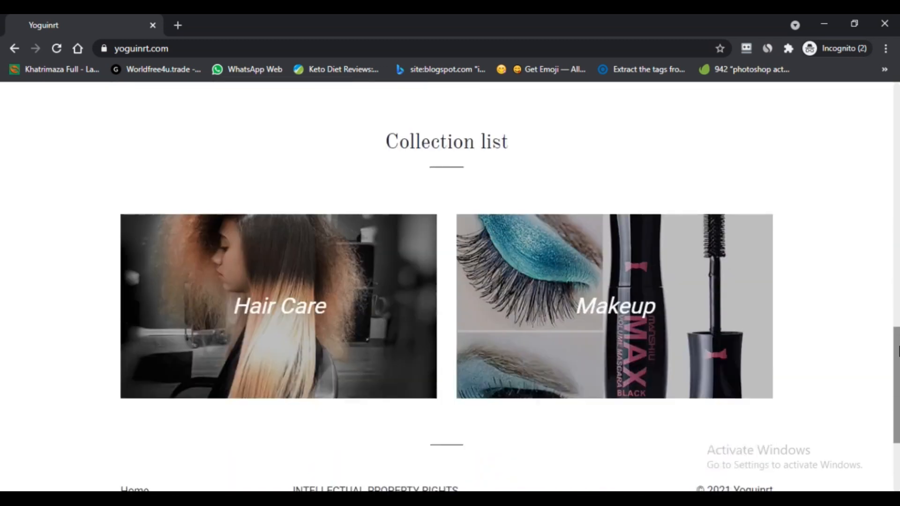
Step: View the footer, return to the top and choose All products from the header menu
scroll("down", 3)
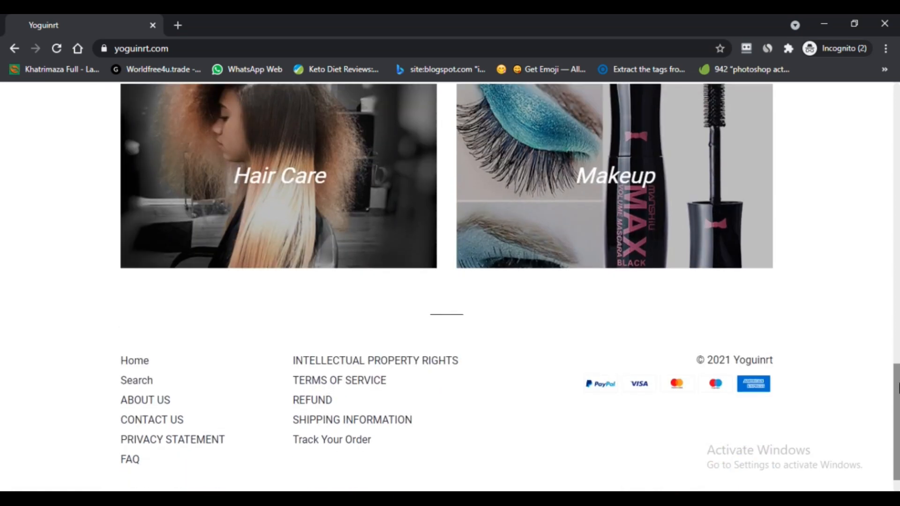
scroll("up", 3)
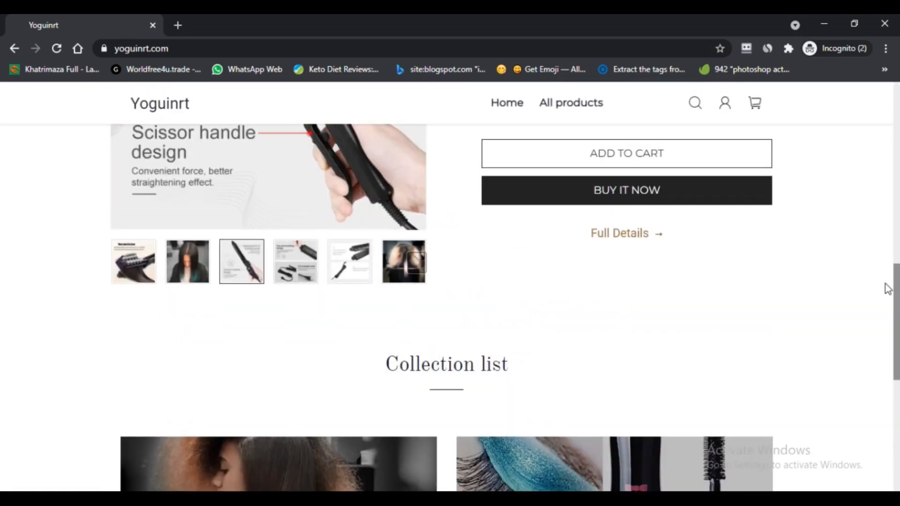
left_click(507, 102)
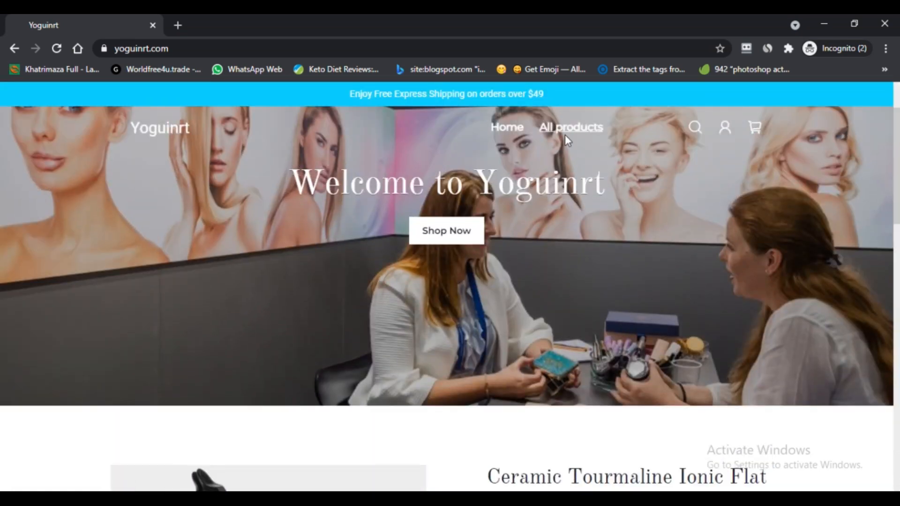
left_click(570, 127)
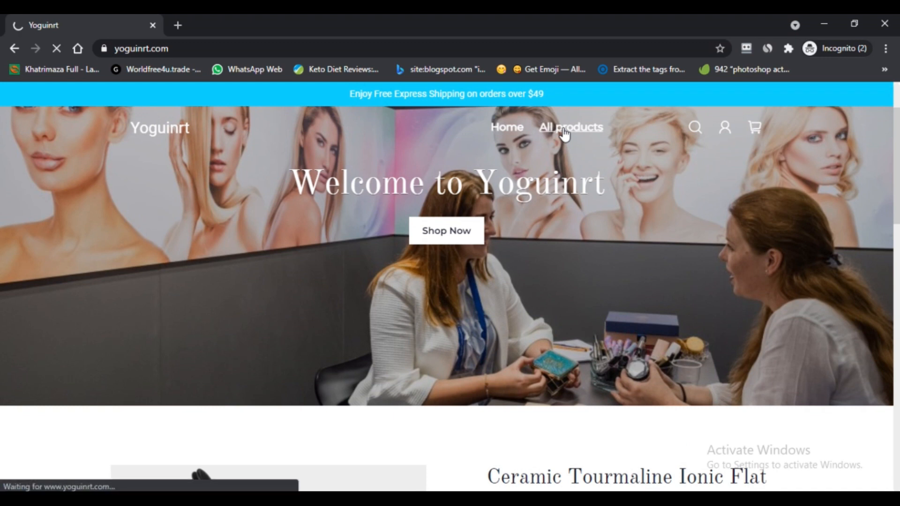
Step: Load the All products grid and scroll through its first rows of listings
left_click(570, 126)
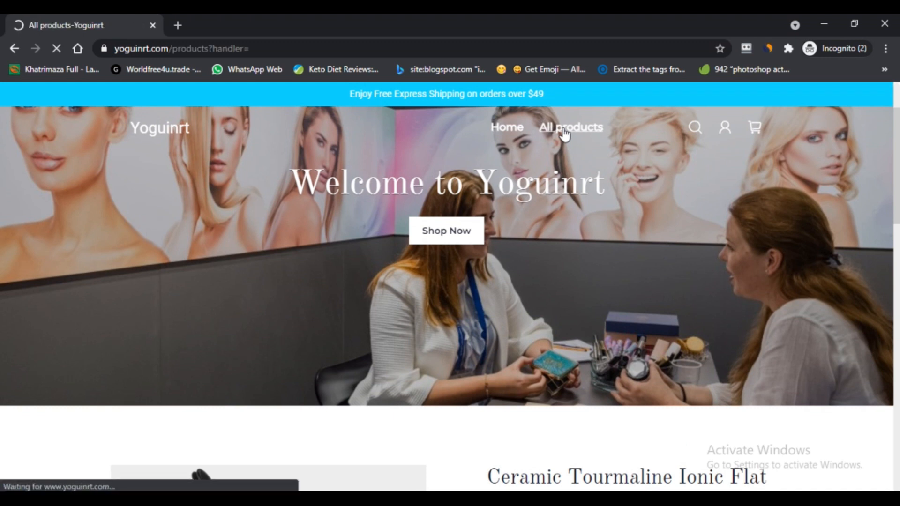
left_click(570, 126)
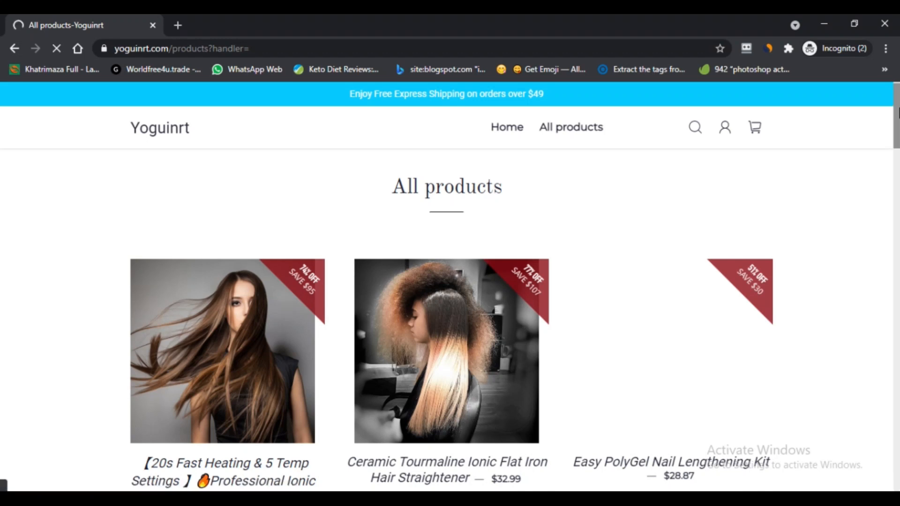
scroll("down", 3)
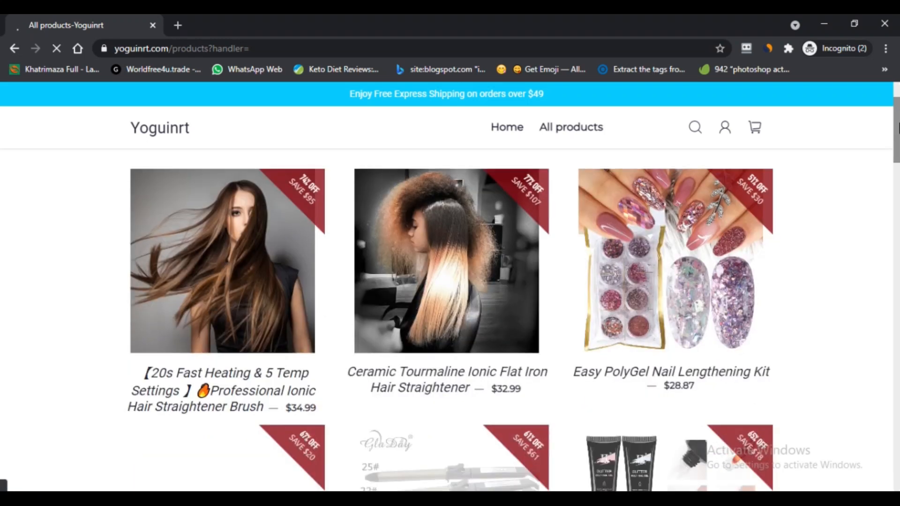
scroll("down", 3)
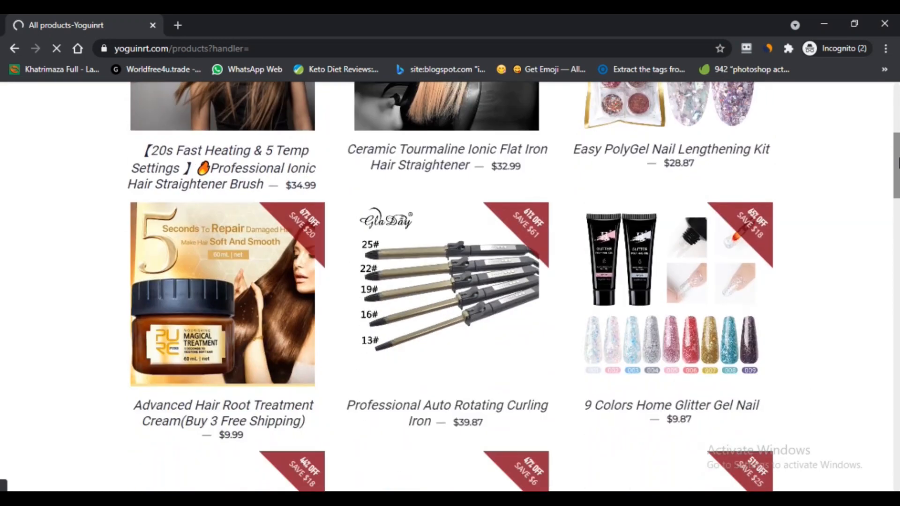
scroll("down", 3)
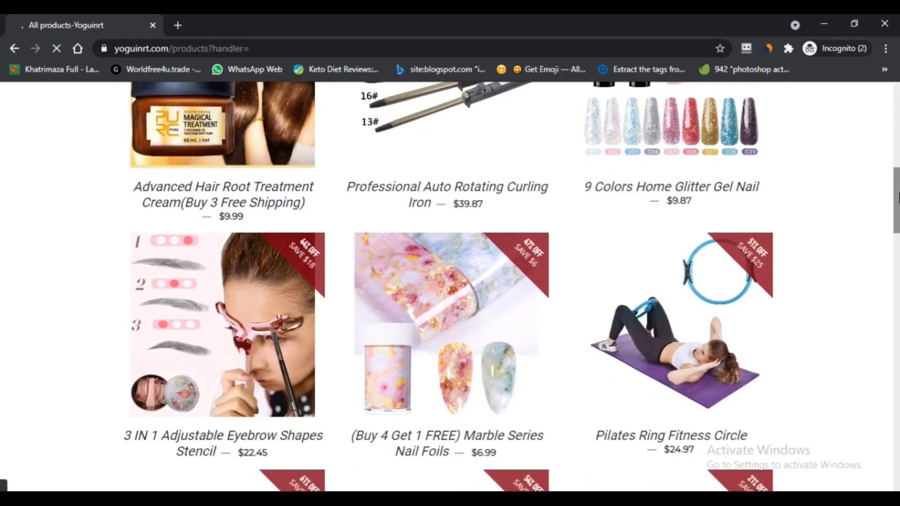
Step: Continue down the grid to the Christmas & Halloween Nail Art Stickers listing at USD $9.87
scroll("down", 3)
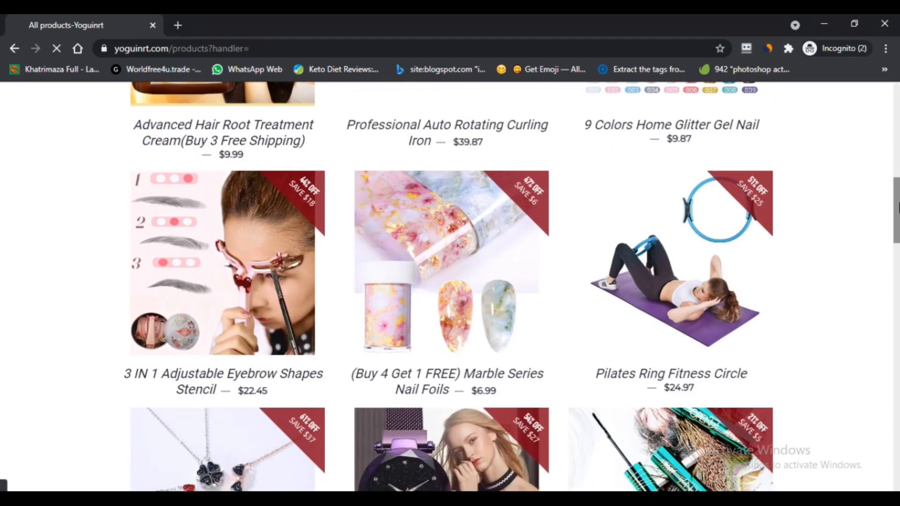
scroll("down", 3)
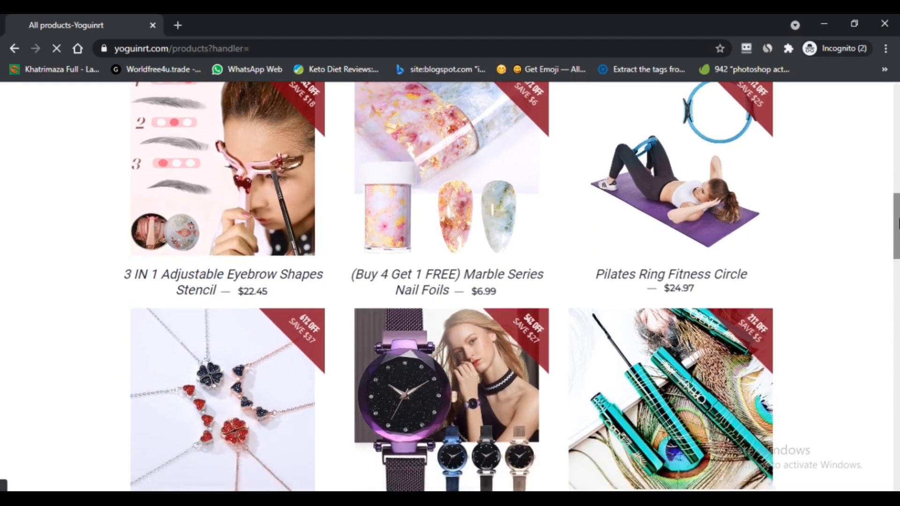
scroll("down", 3)
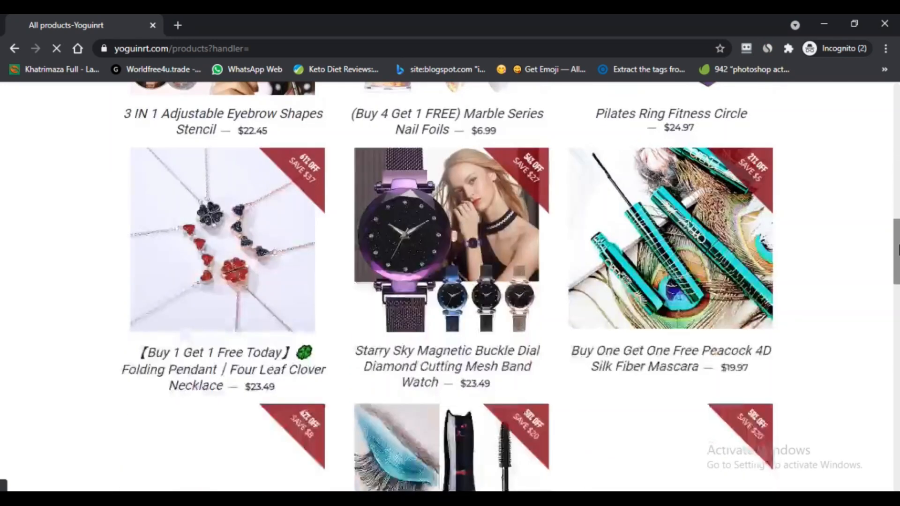
scroll("down", 3)
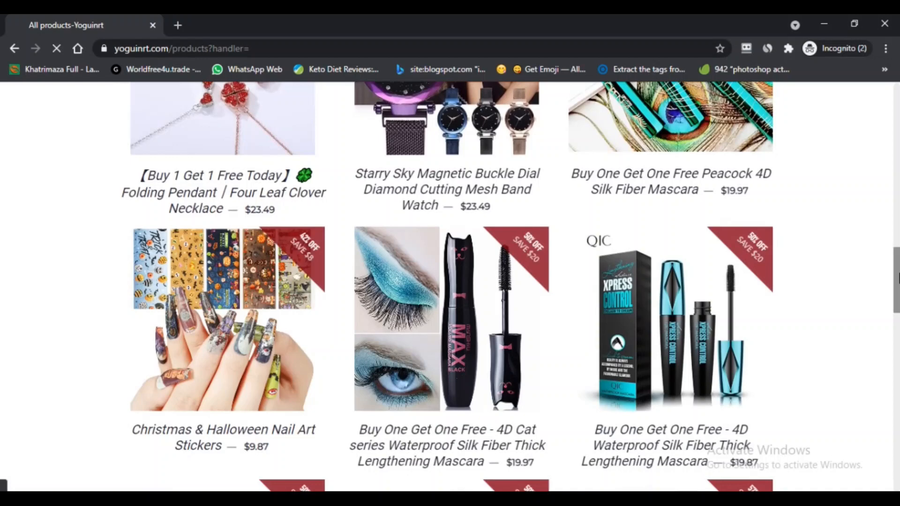
scroll("down", 3)
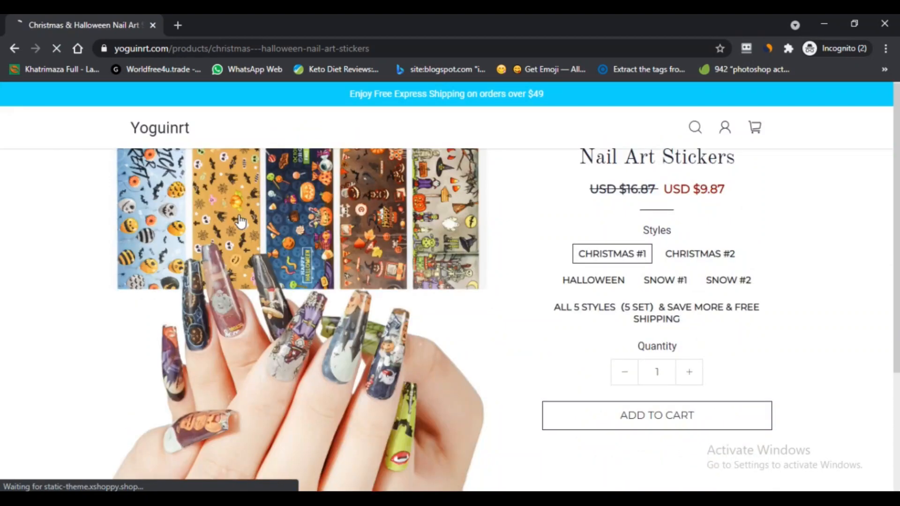
Step: Scroll the nail art stickers page through its description and style design photos
scroll("up", 3)
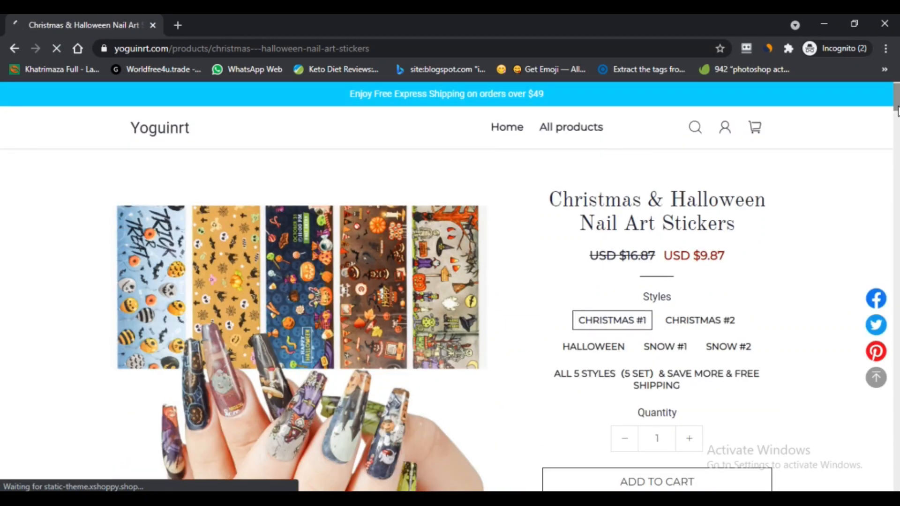
scroll("down", 3)
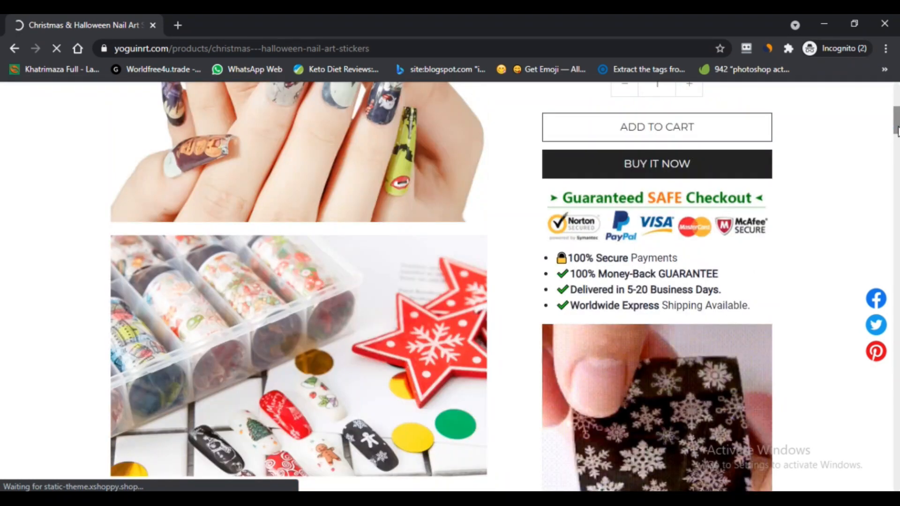
scroll("down", 3)
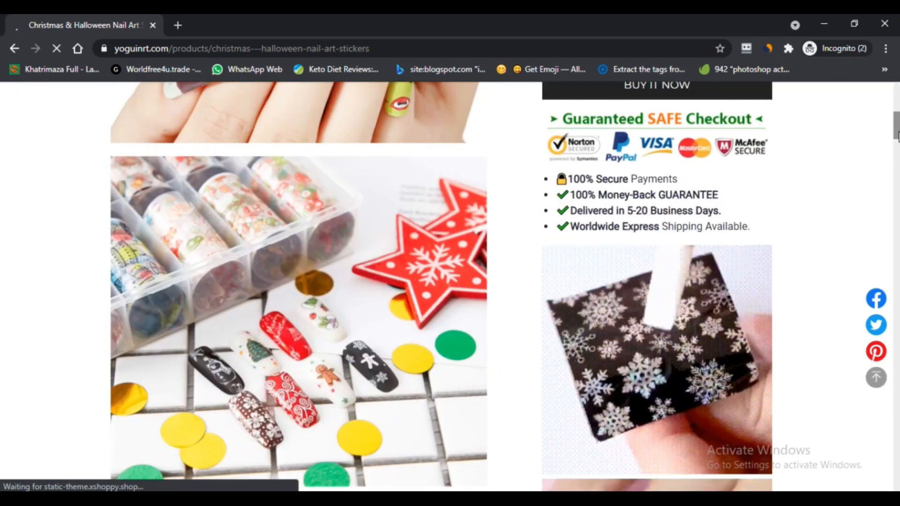
scroll("down", 3)
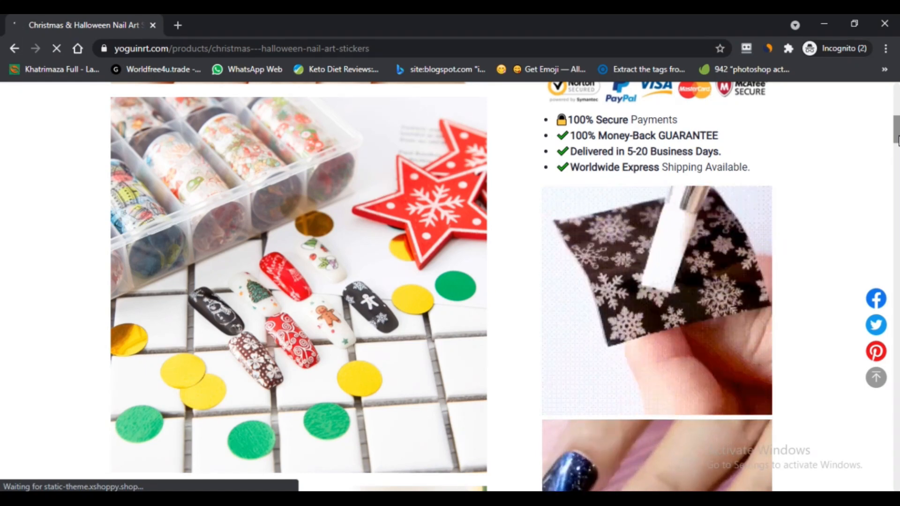
scroll("down", 3)
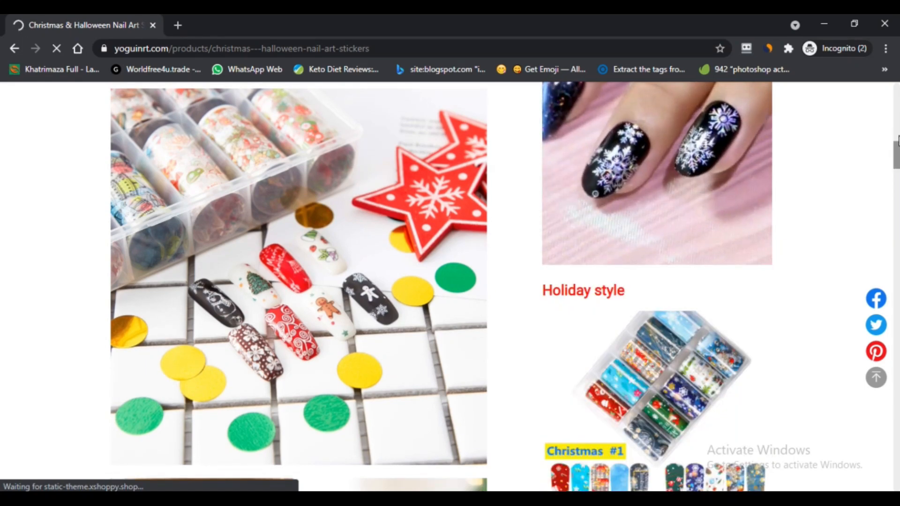
scroll("down", 3)
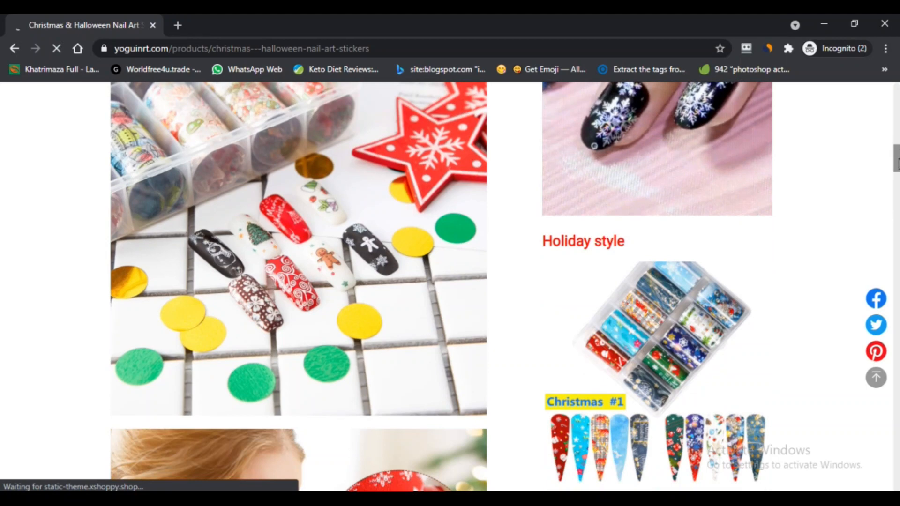
scroll("down", 3)
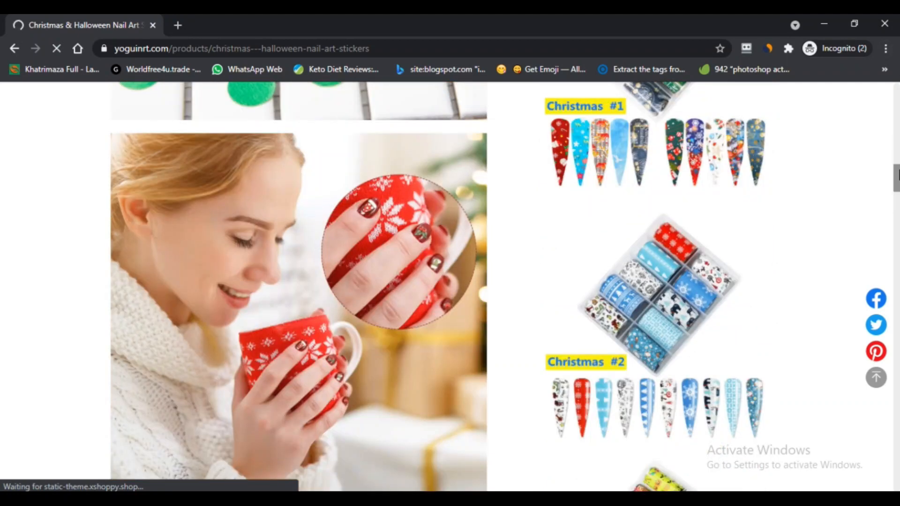
Step: Continue down through the How to Use steps and Package details sections
scroll("down", 3)
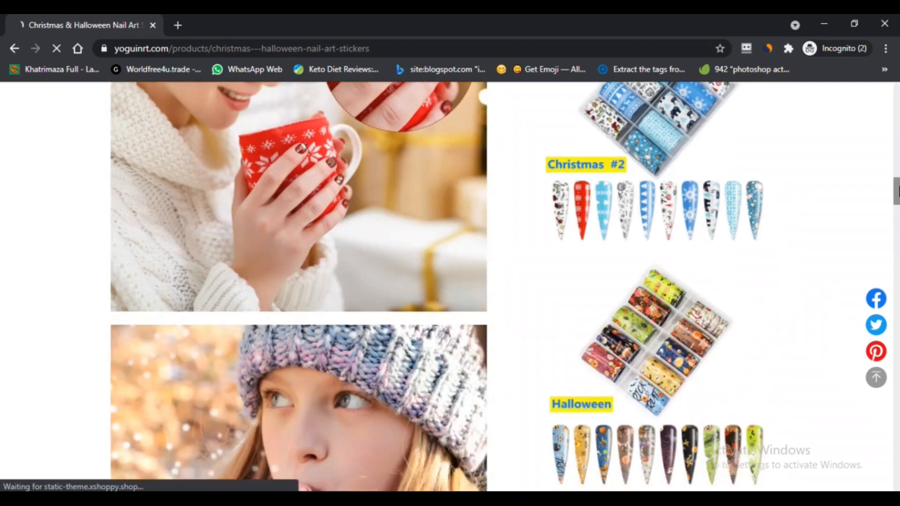
scroll("down", 3)
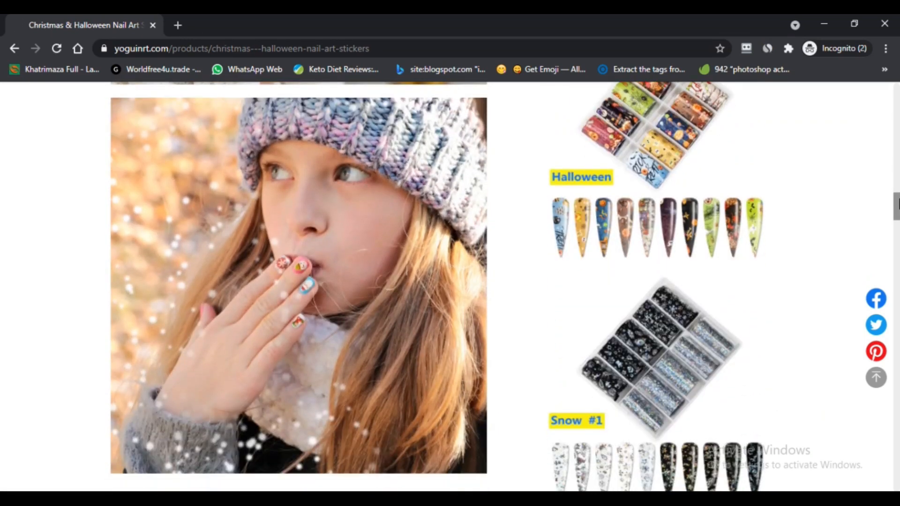
scroll("down", 3)
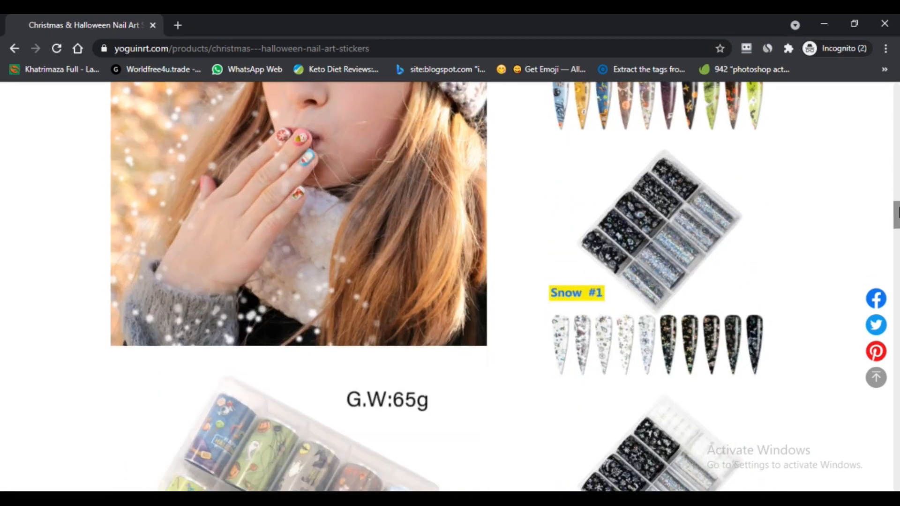
scroll("down", 3)
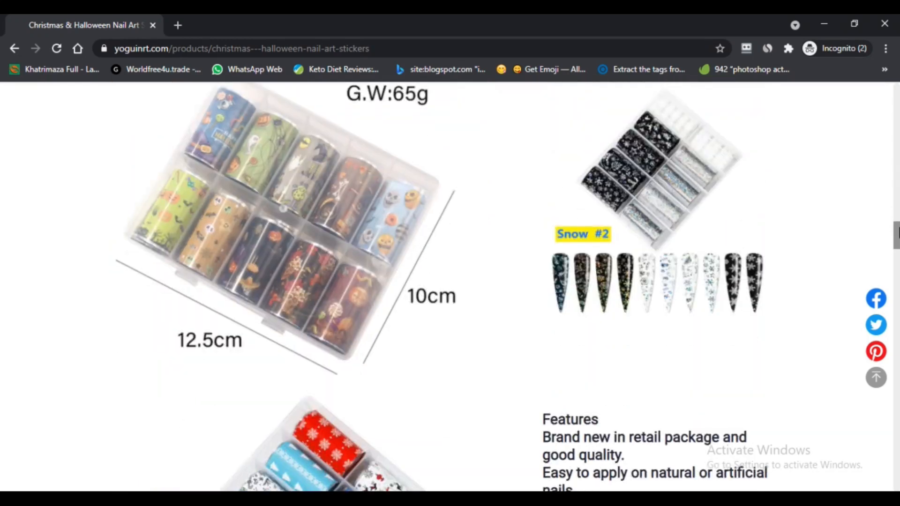
scroll("down", 3)
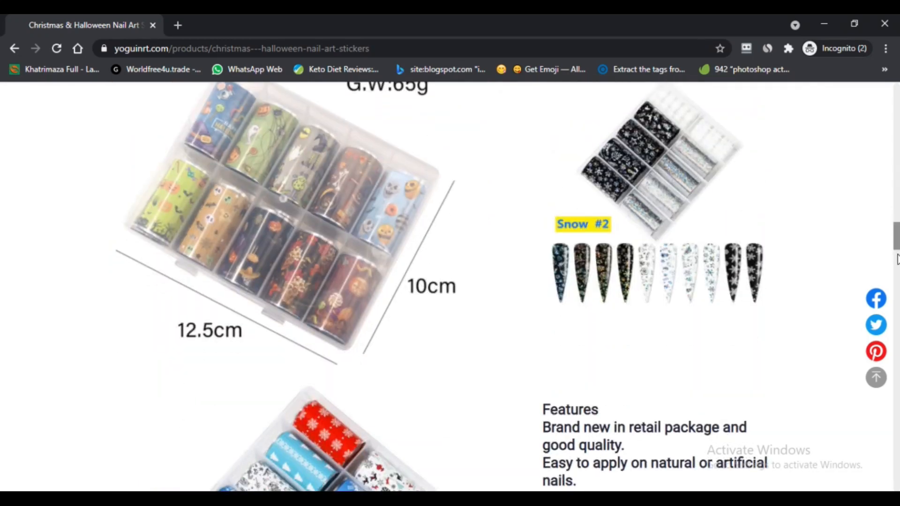
scroll("down", 3)
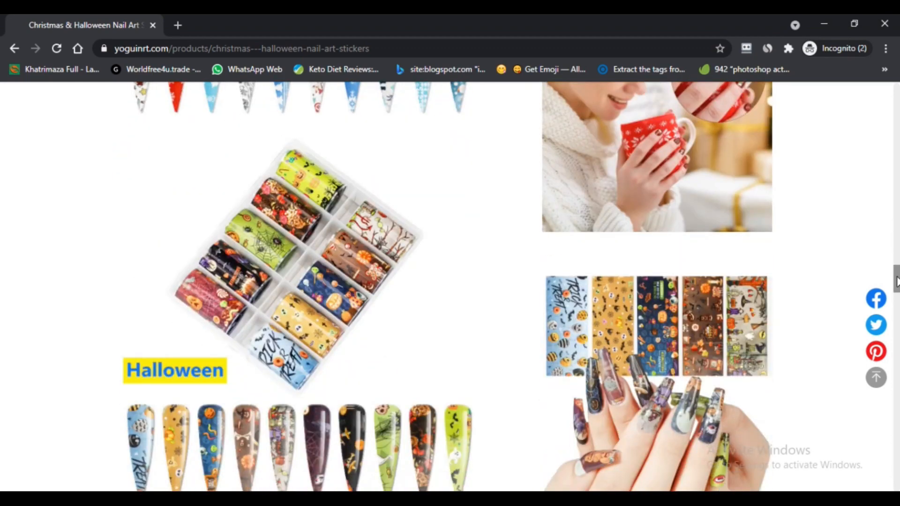
scroll("down", 3)
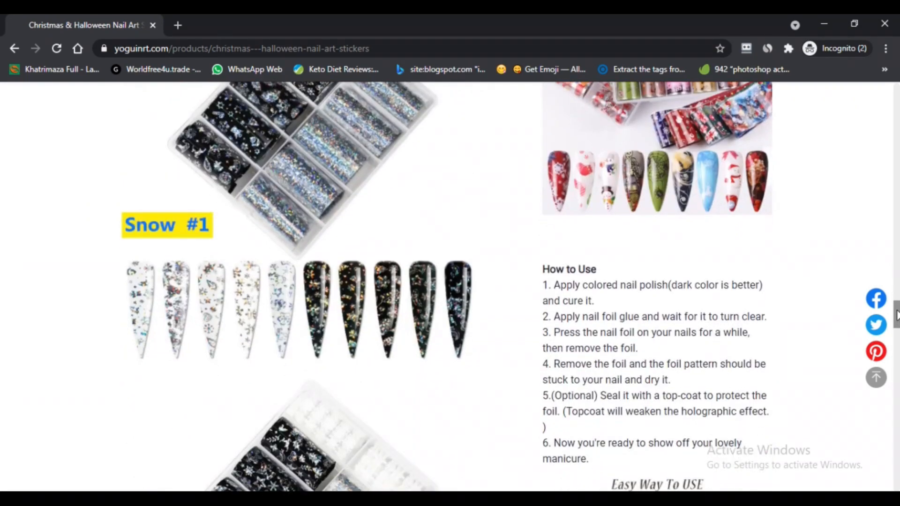
scroll("down", 3)
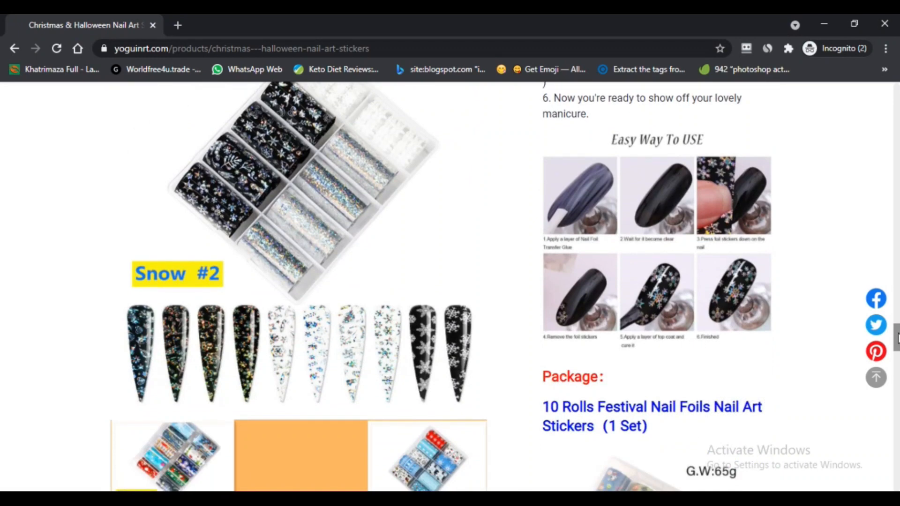